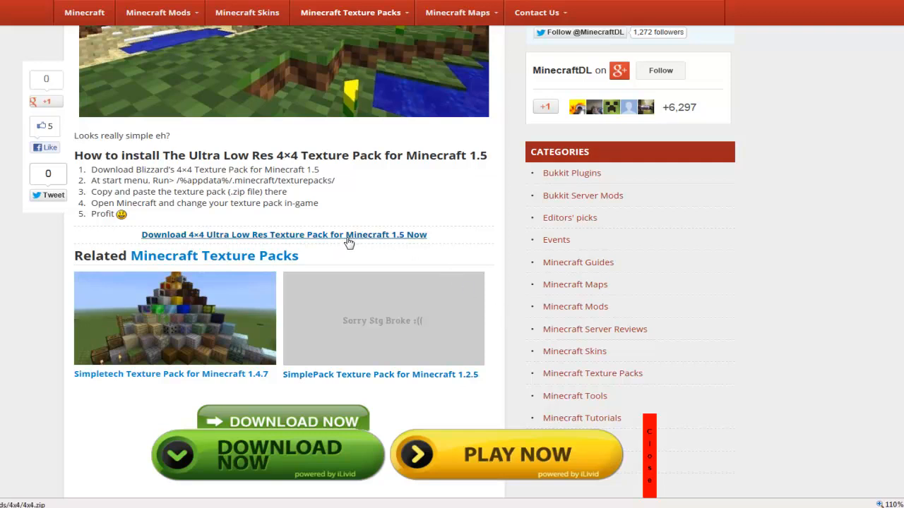
Copy the shortcut URL of the 4x4 Ultra Low Res texture pack download link
right_click(283, 234)
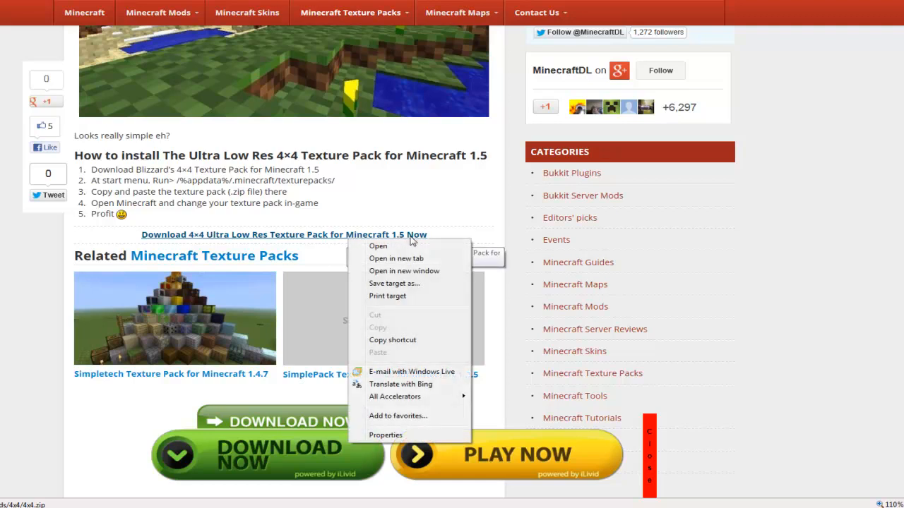
mouse_move(415, 345)
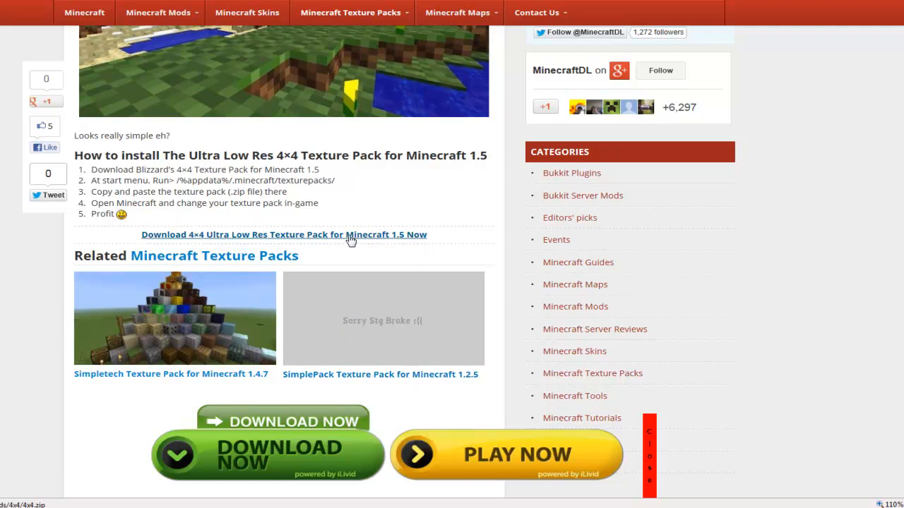
click(284, 234)
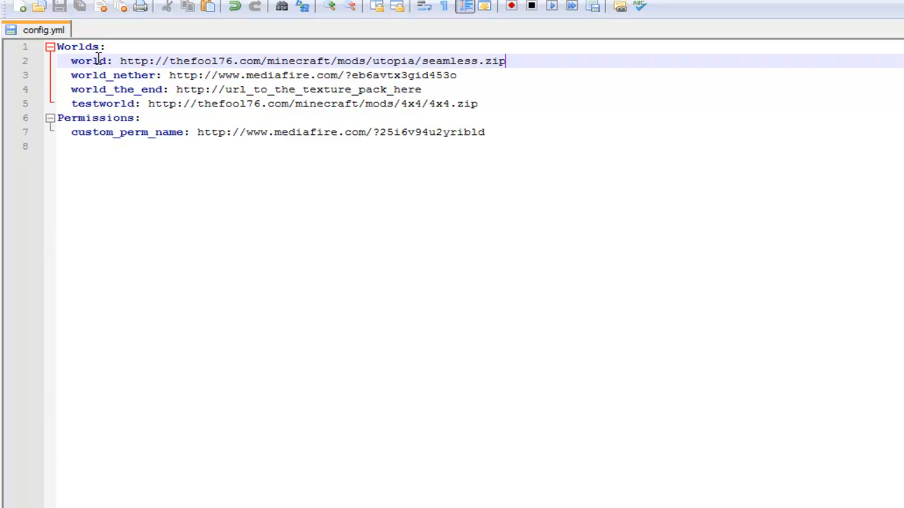
mouse_move(138, 133)
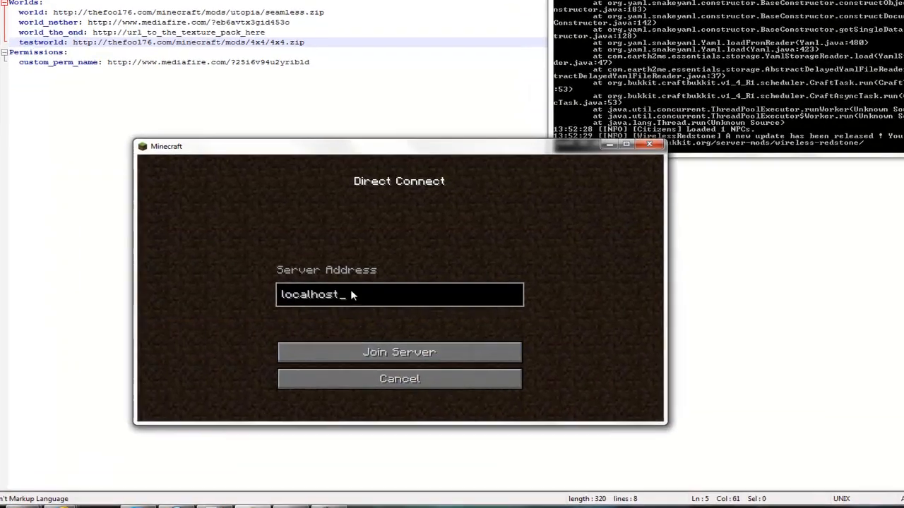
Join the localhost server through Direct Connect after saving the 4x4.zip URL for testworld
click(398, 351)
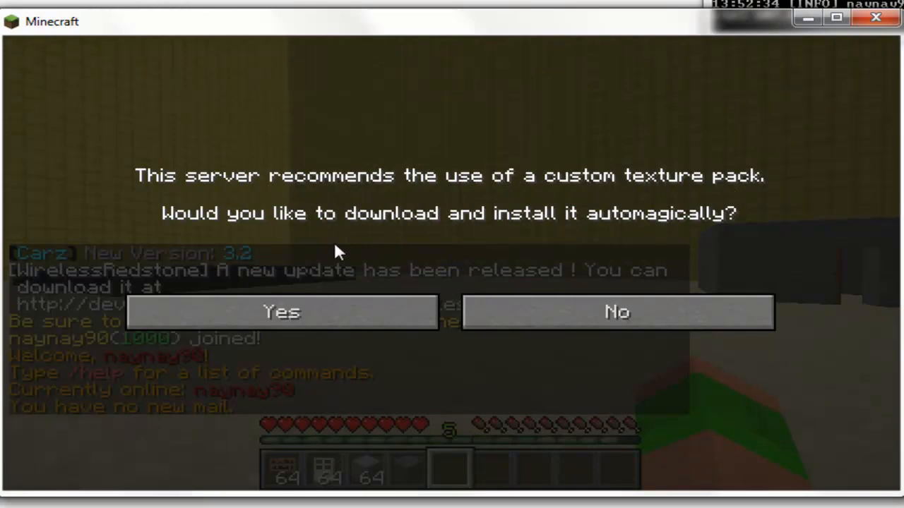
Answer Yes to download and install the server's recommended texture pack
click(615, 312)
text(/mv)
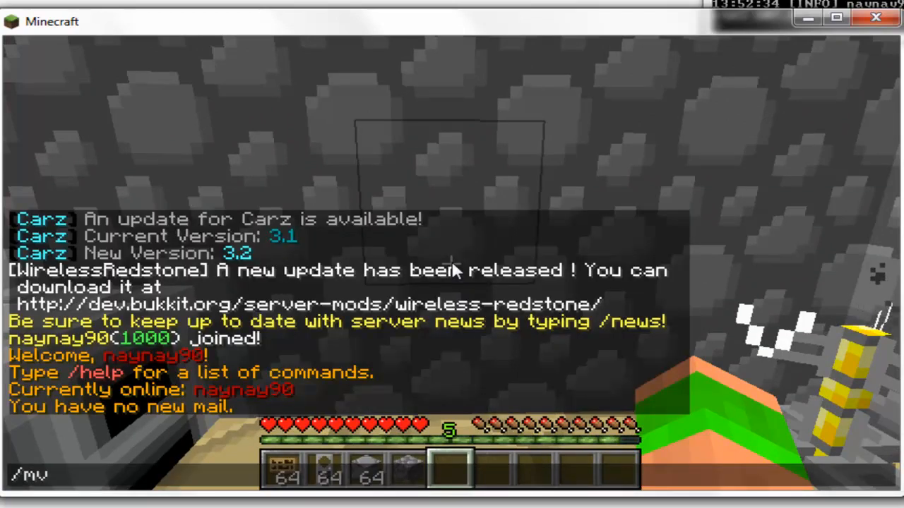
Run the Multiverse /mv tp command in chat to teleport to testworld
text(tp)
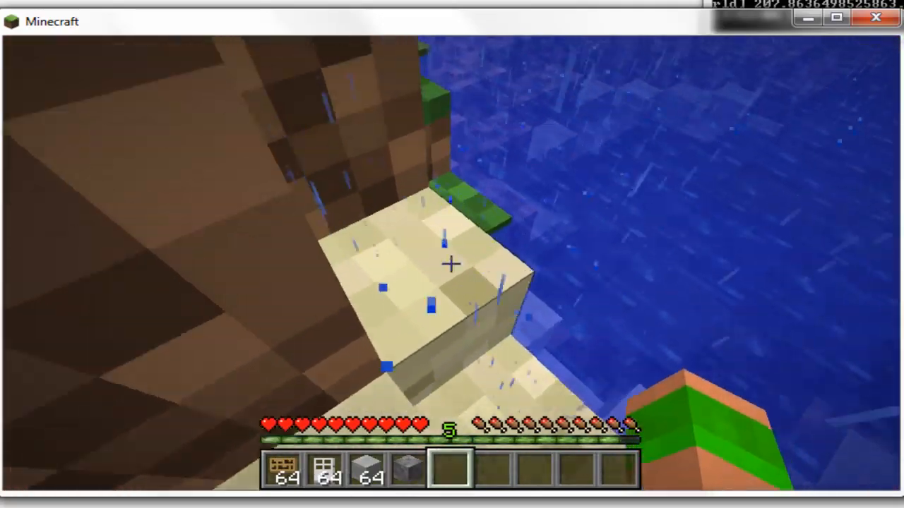
mouse_move(452, 265)
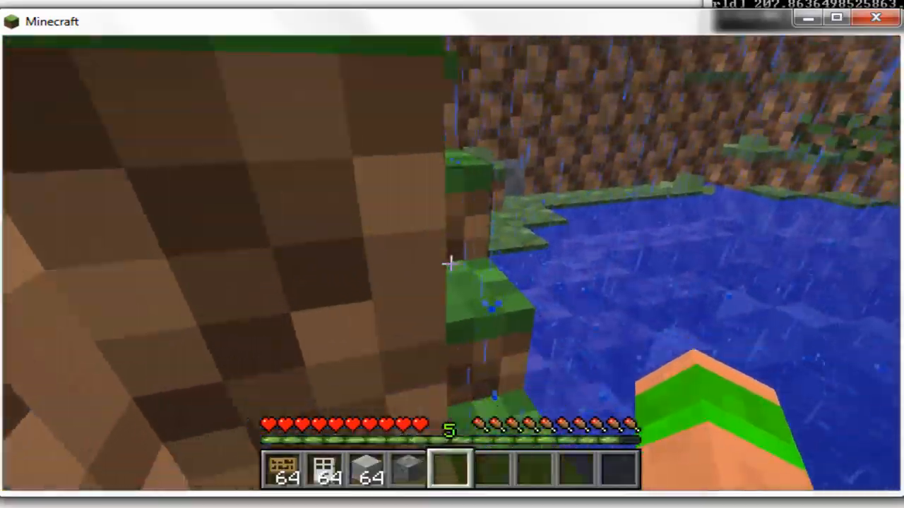
mouse_move(451, 254)
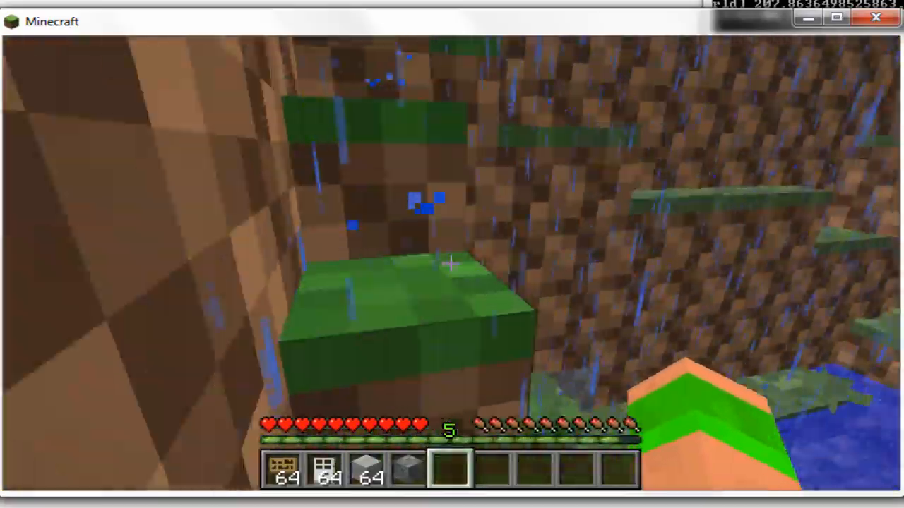
mouse_move(452, 265)
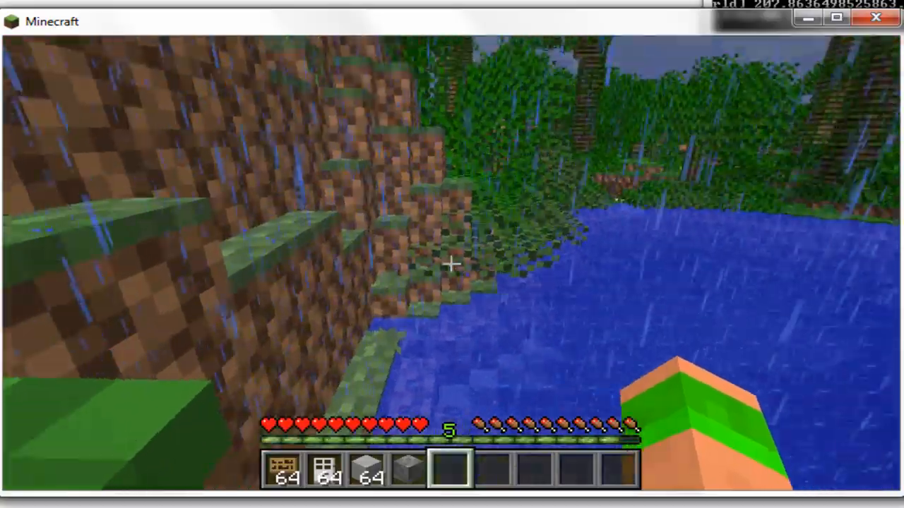
mouse_move(452, 266)
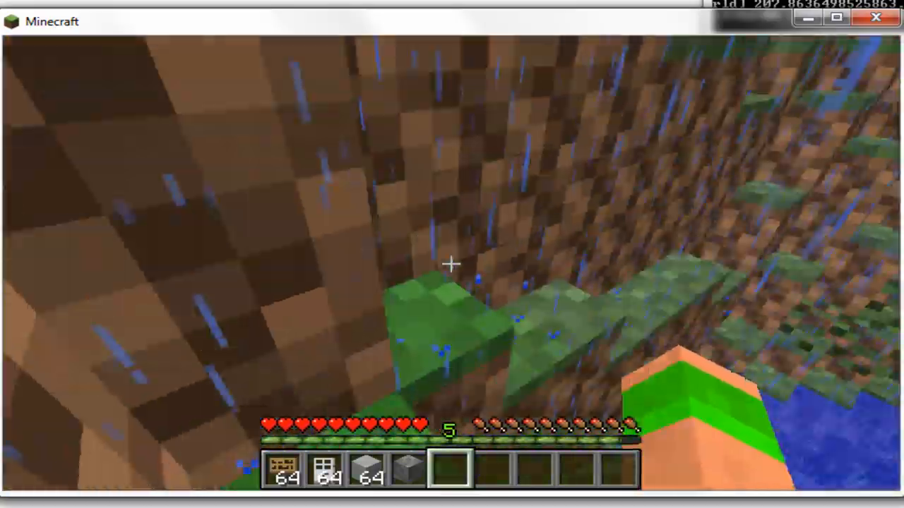